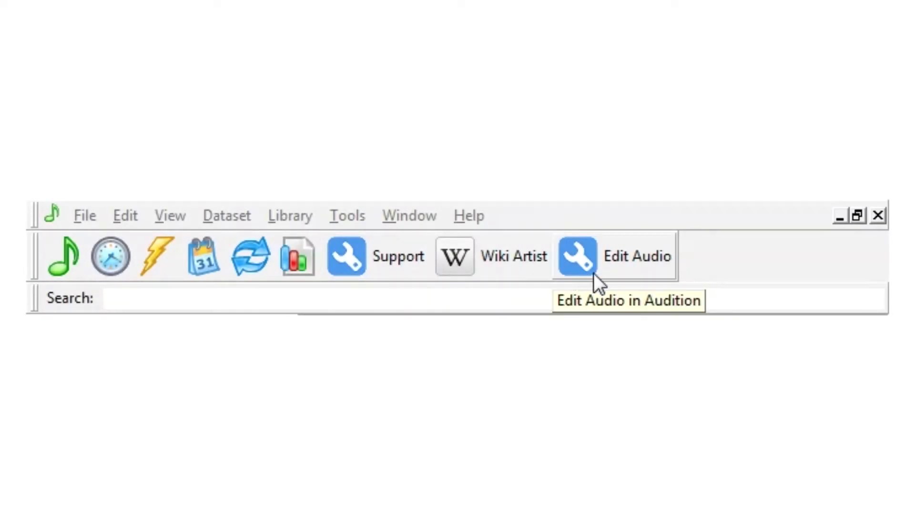
pyautogui.moveTo(596, 286)
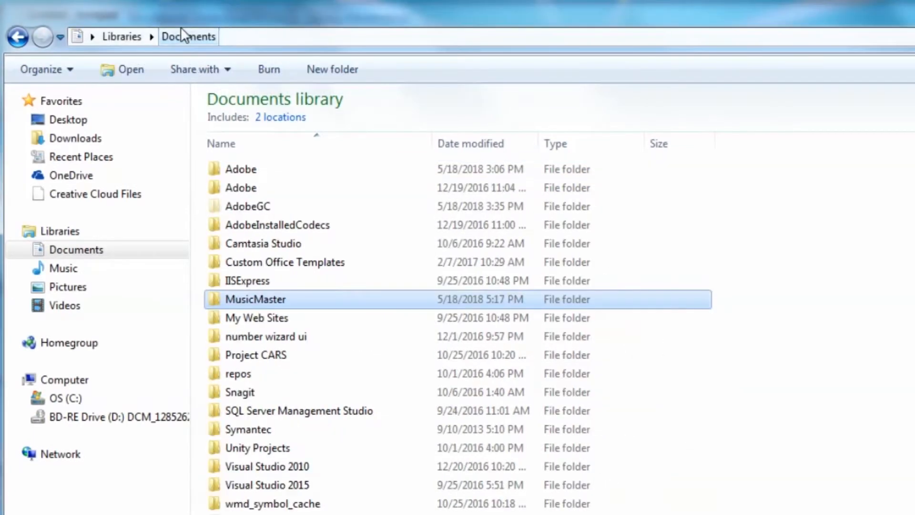
# - Open the MusicMaster folder in the Documents library
pyautogui.doubleClick(255, 299)
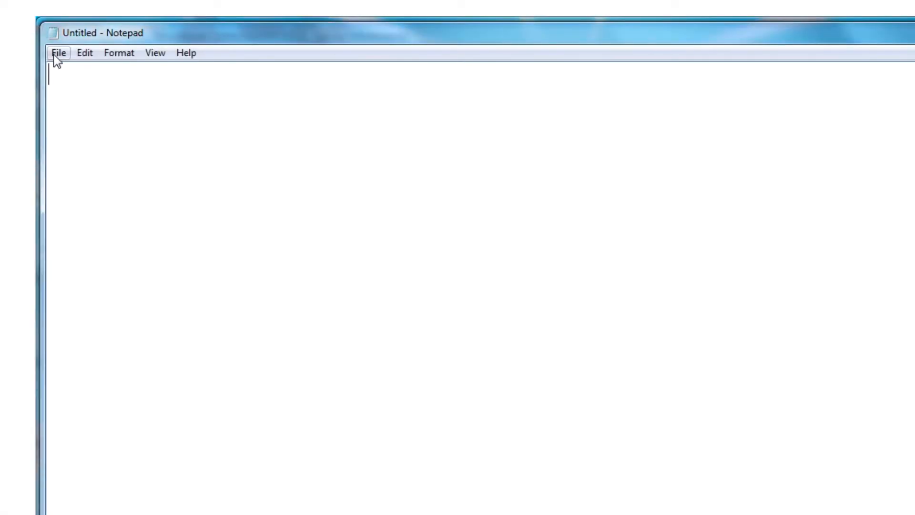
# - Save the blank document as MusicMaster.ini using All Files type, then begin typing '[User'
pyautogui.click(59, 52)
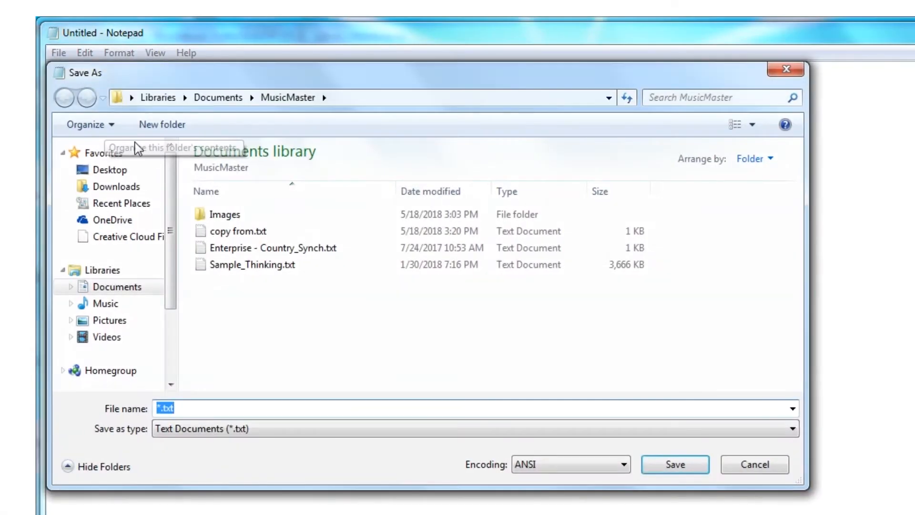
pyautogui.write('MusicMaster.ini')
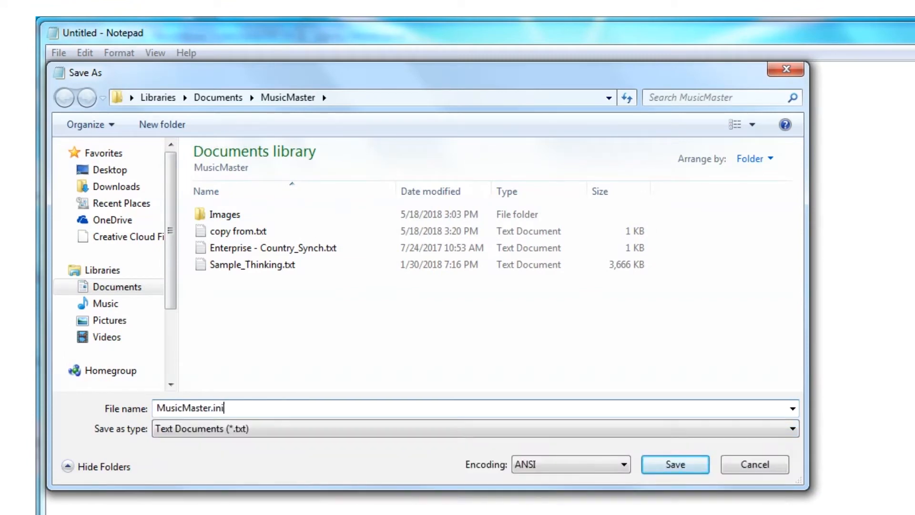
pyautogui.click(791, 442)
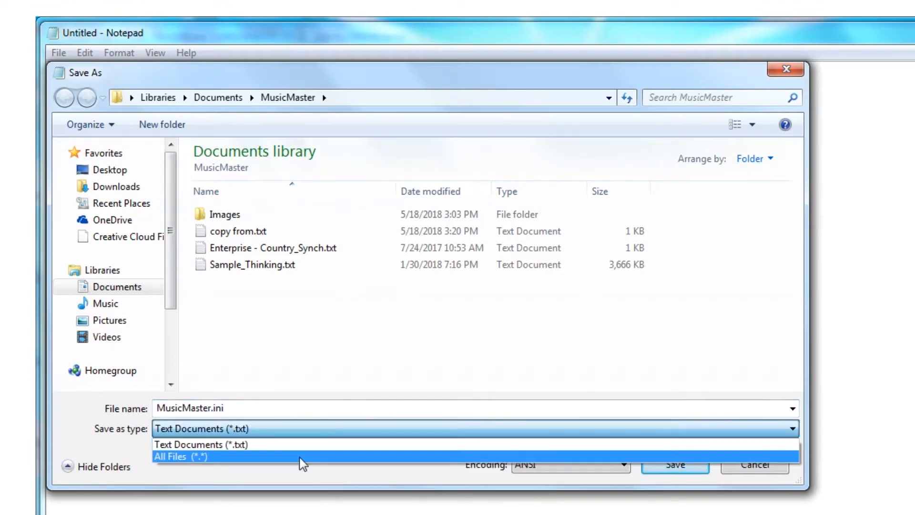
pyautogui.click(180, 456)
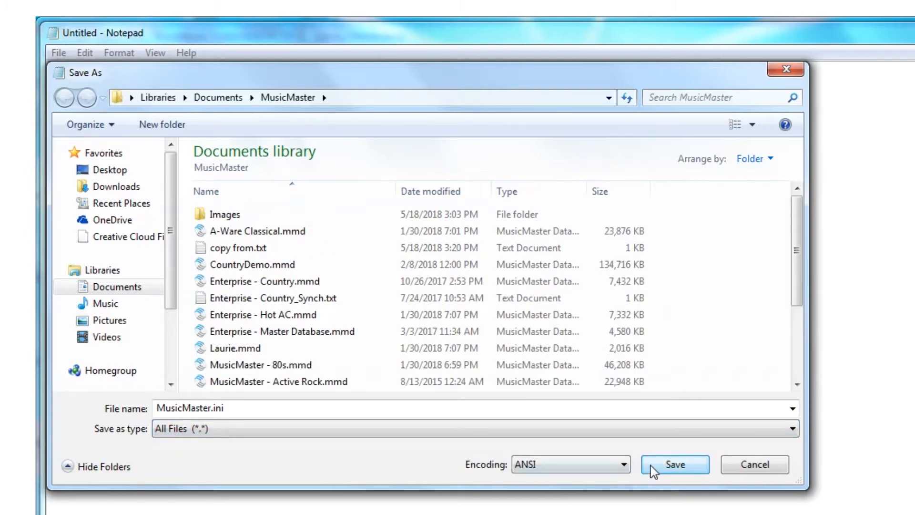
pyautogui.click(675, 464)
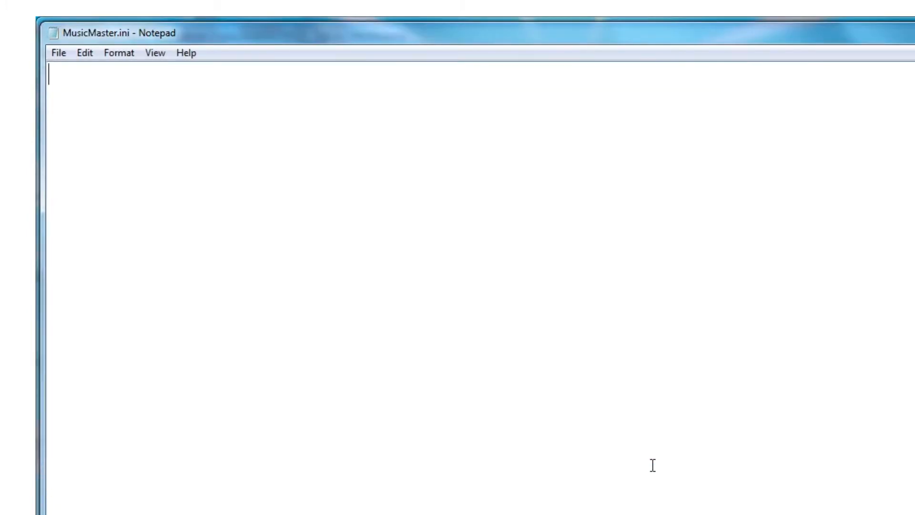
pyautogui.write('[User')
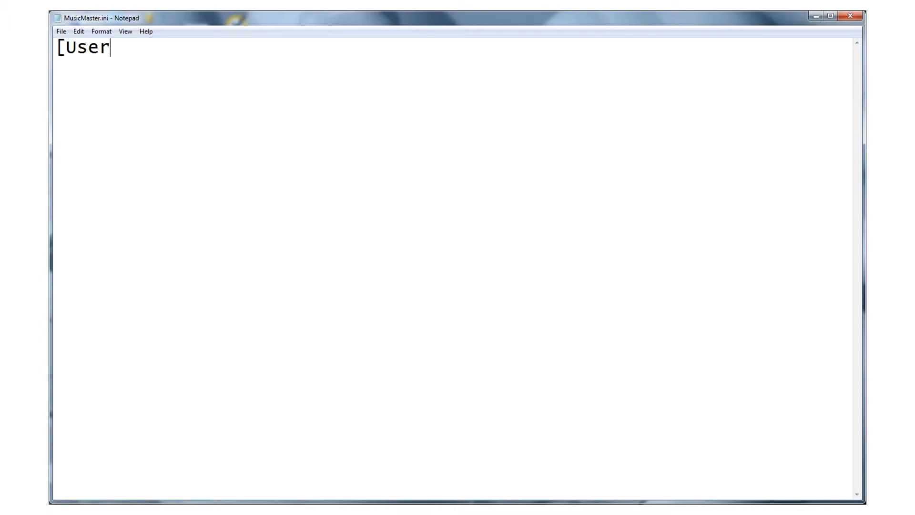
# - Write [UserButton1] with the support URL, Tooltip 'MusicMaster Support', Caption 'Support', Internal=0
pyautogui.write('Button1')
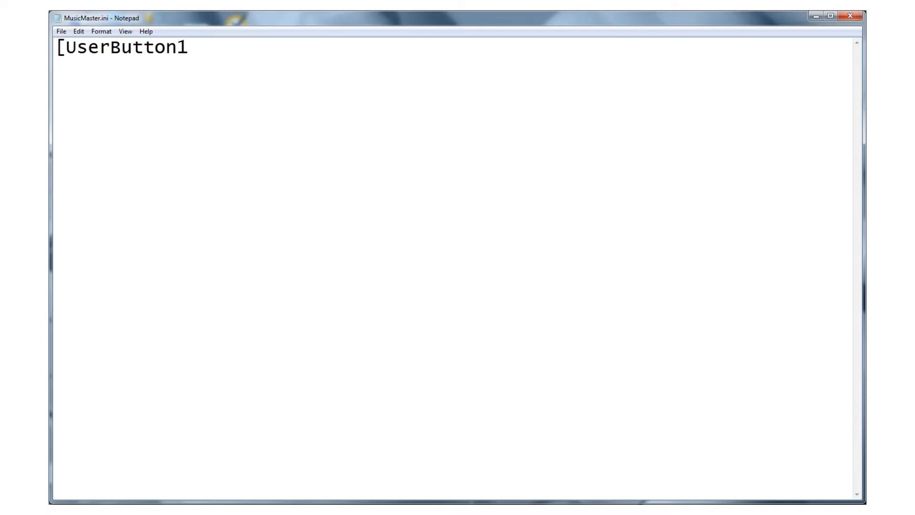
pyautogui.write(']')
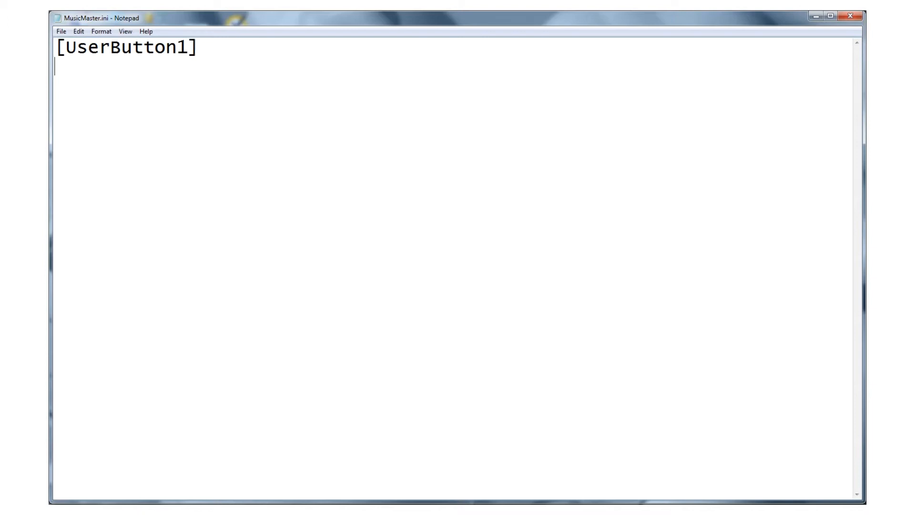
pyautogui.write('U')
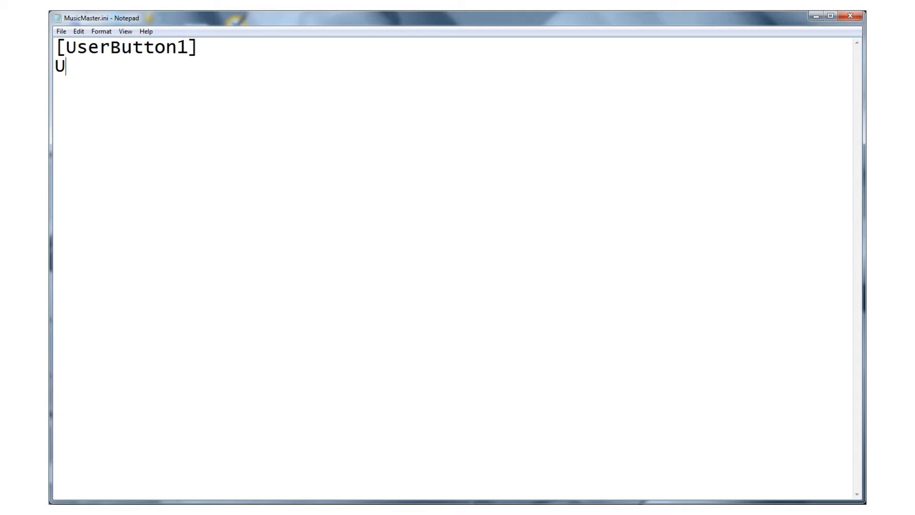
pyautogui.write('RL=http://www.musicmaster.com/account.php?support')
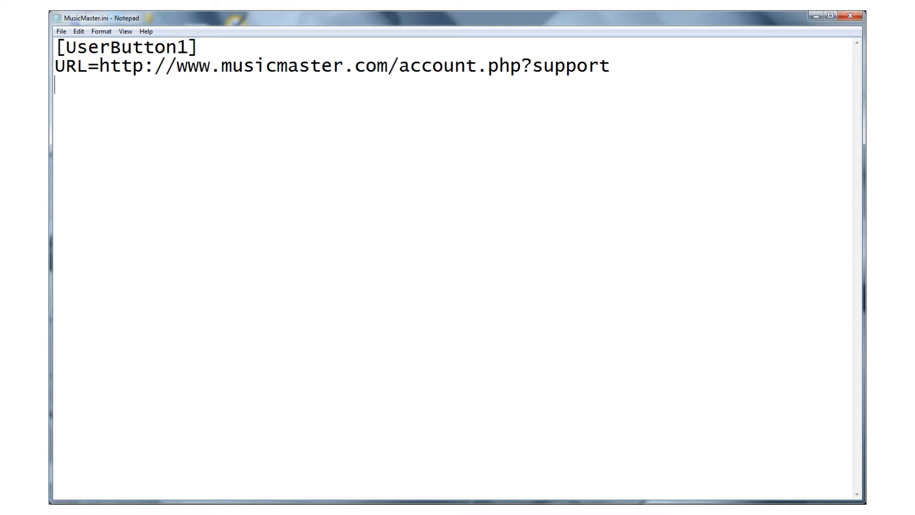
pyautogui.write('Toolti')
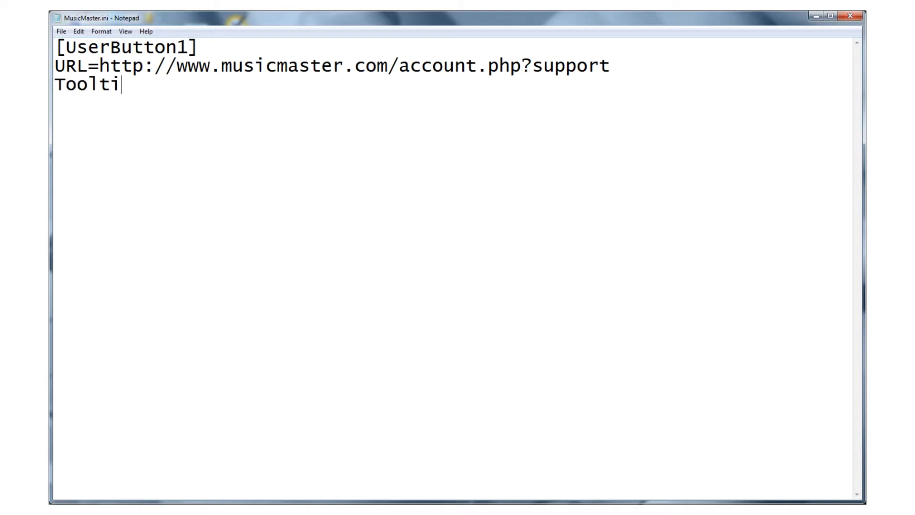
pyautogui.write('p=M')
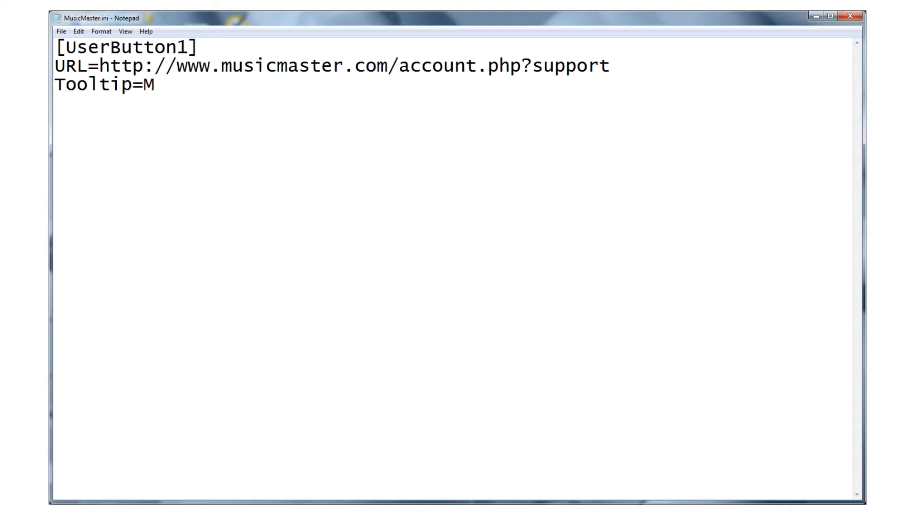
pyautogui.write('usicMaster Suppo')
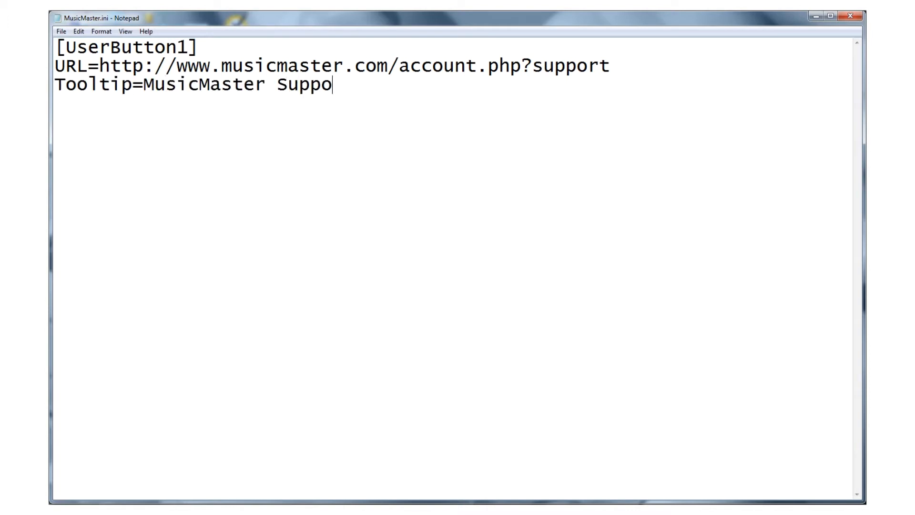
pyautogui.write('rt')
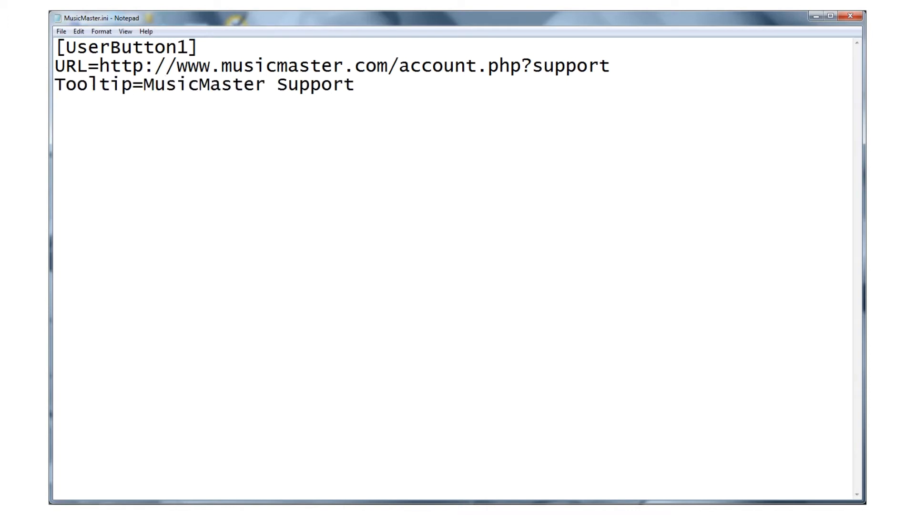
pyautogui.write('Caption=')
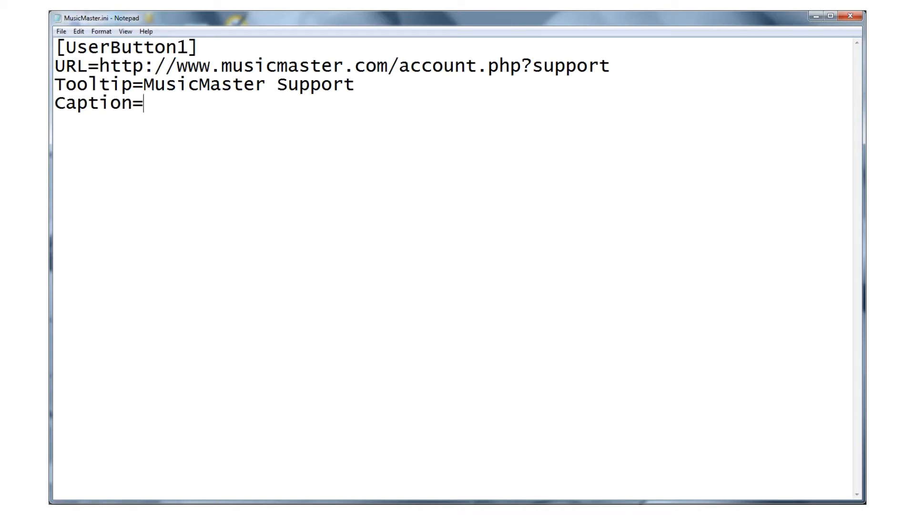
pyautogui.write('Support')
pyautogui.write('In')
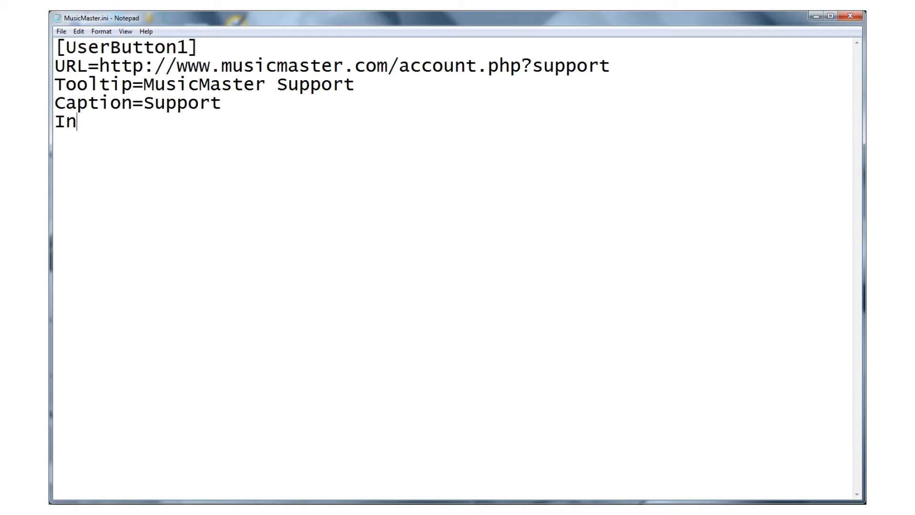
pyautogui.write('ternal=')
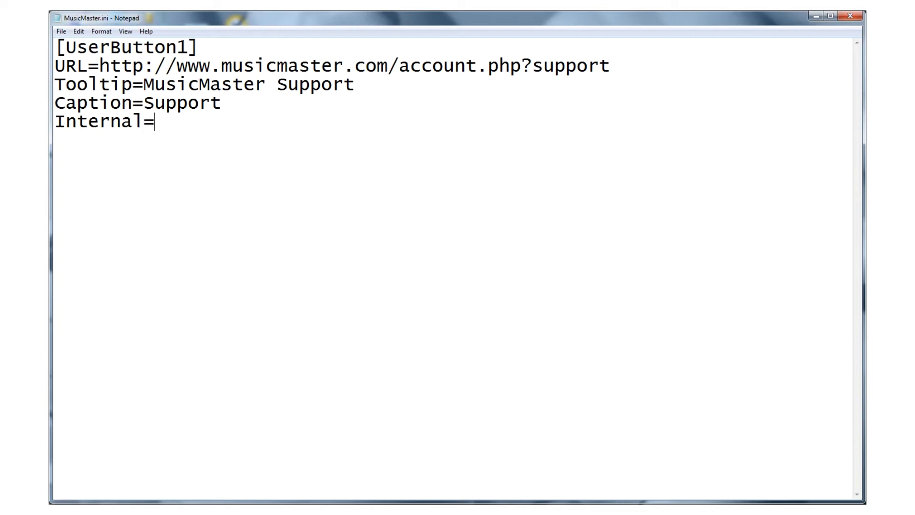
pyautogui.write('0')
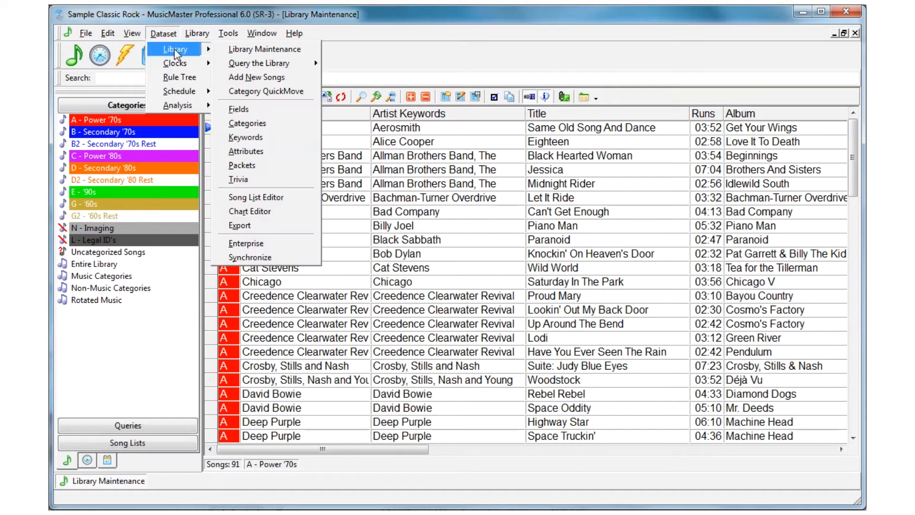
# - Open the library Database Field Editor to find Artist's field ID 102
pyautogui.click(239, 108)
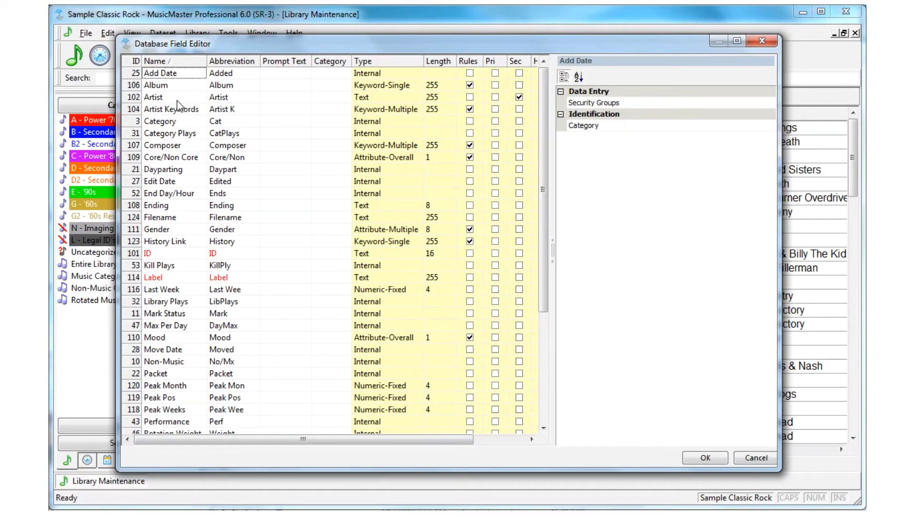
pyautogui.moveTo(140, 106)
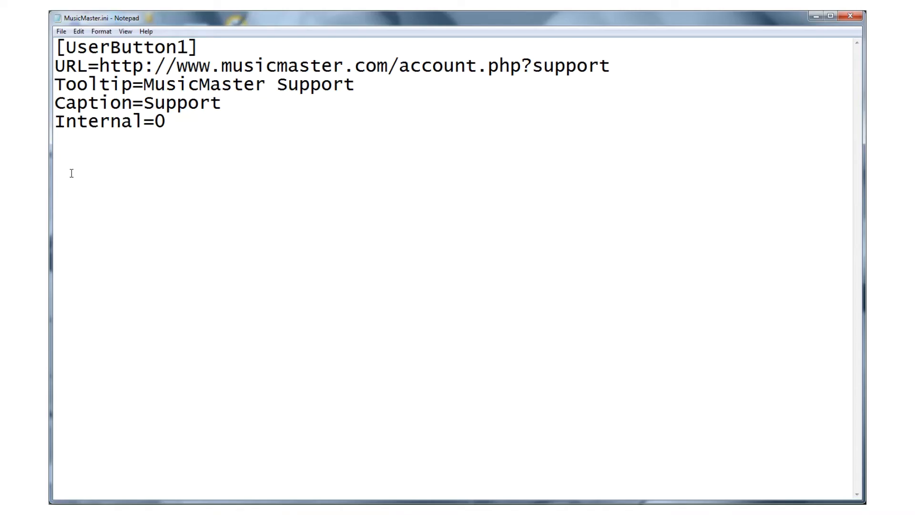
pyautogui.write('[UserButto')
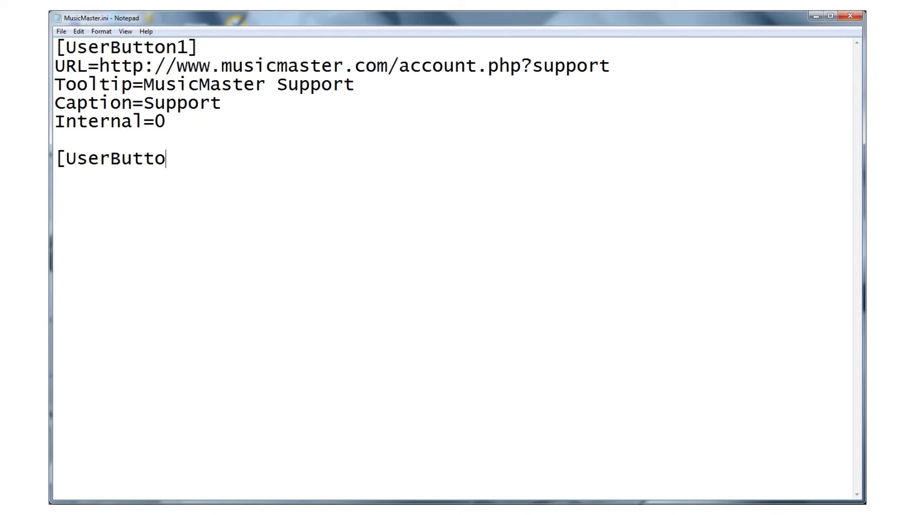
pyautogui.write('n2]')
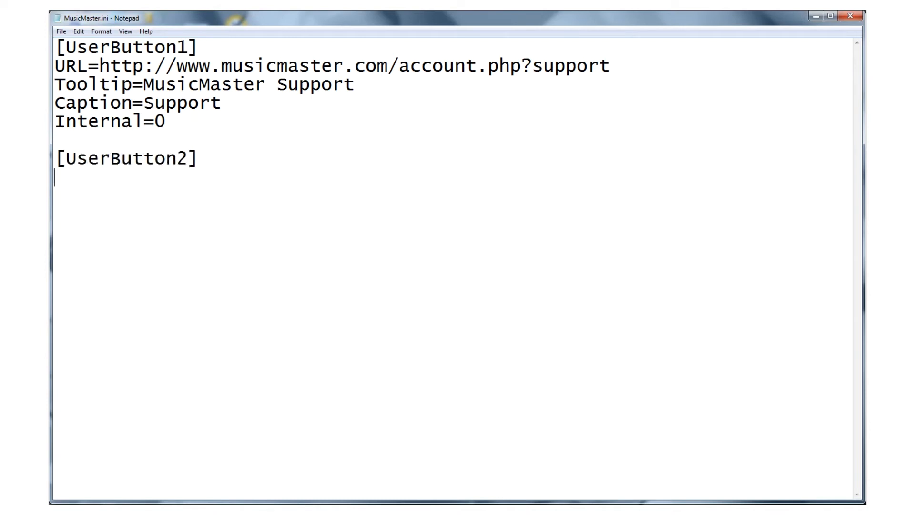
pyautogui.write('URL=')
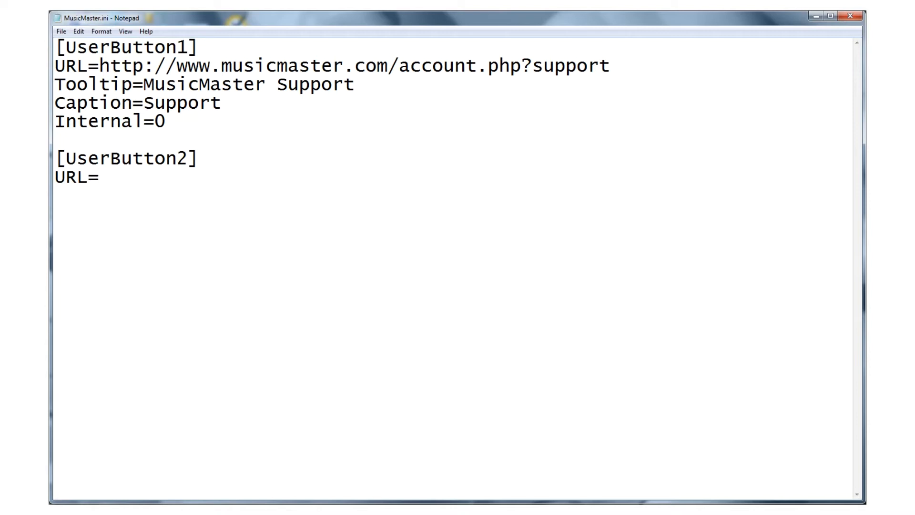
pyautogui.write('https://en.wikipedia.org/wiki/%FLD:102%')
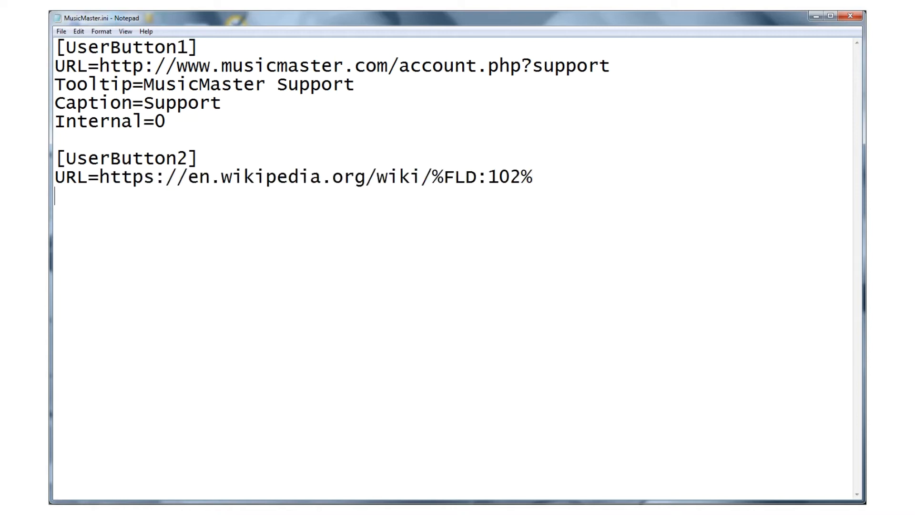
pyautogui.write('Too')
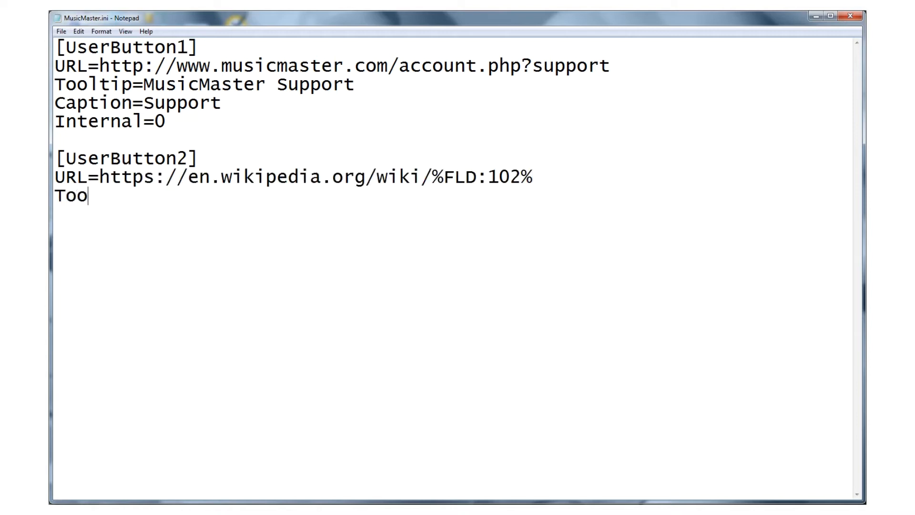
pyautogui.write('ltip=Wikipedia Artist Search')
pyautogui.write('Ca')
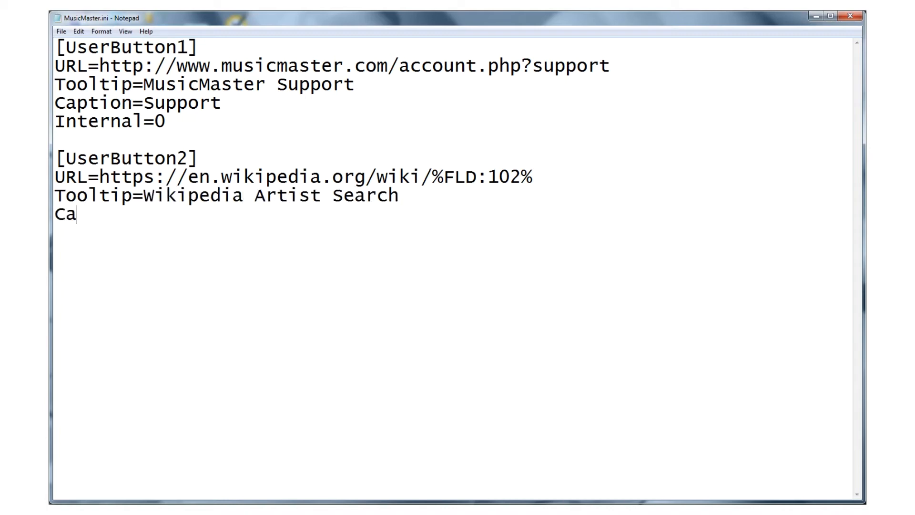
pyautogui.write('ption=Wi')
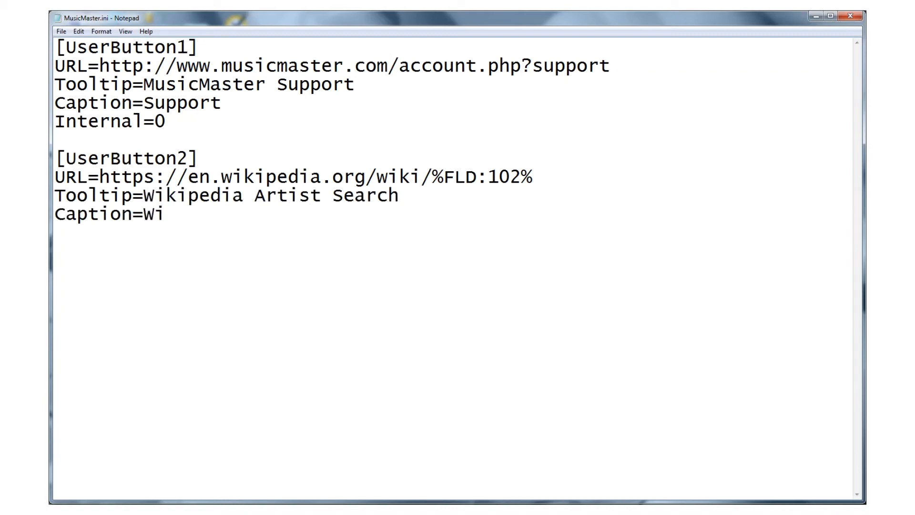
pyautogui.write('ki Artist')
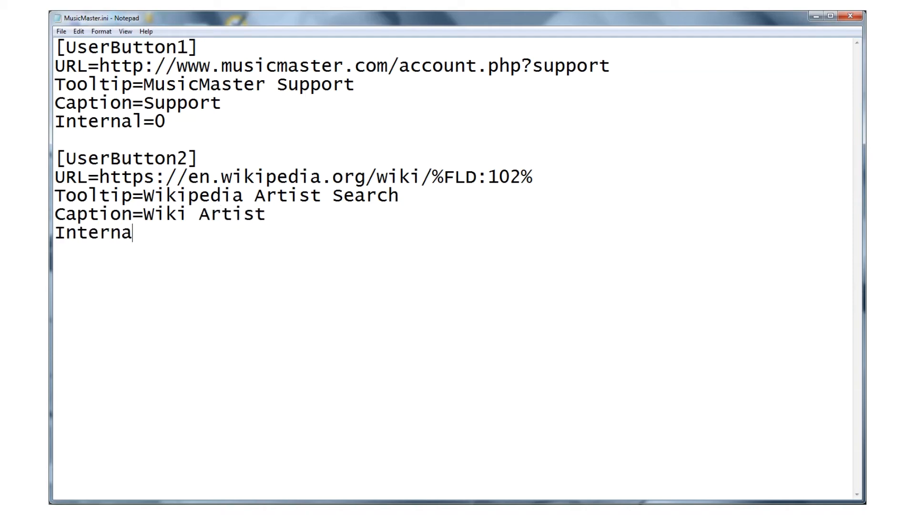
pyautogui.write('l=1')
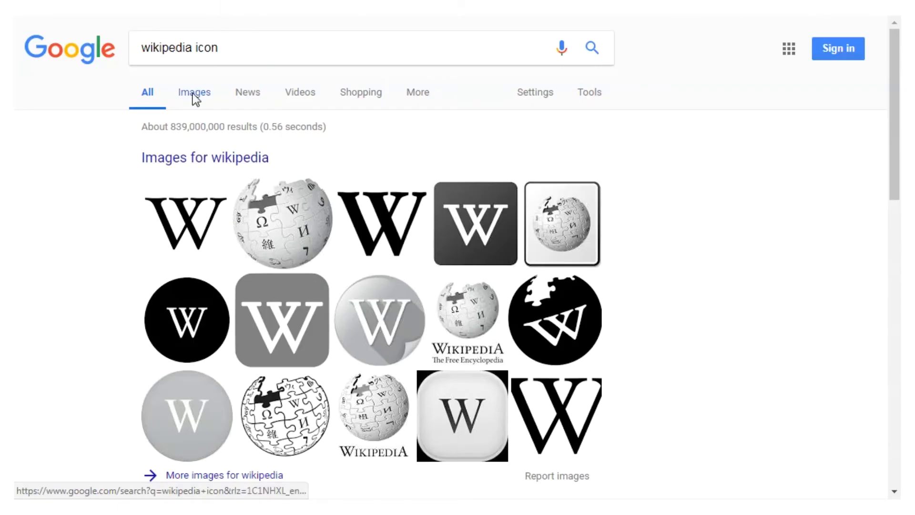
# - Filter the 'wikipedia icon' image results to exactly 32×32 and preview the first W icon
pyautogui.click(194, 92)
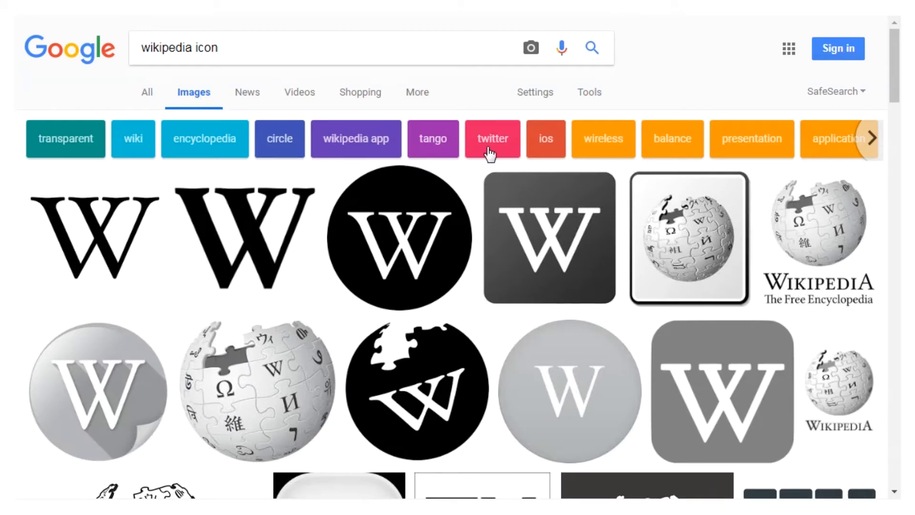
pyautogui.click(589, 92)
pyautogui.write('32')
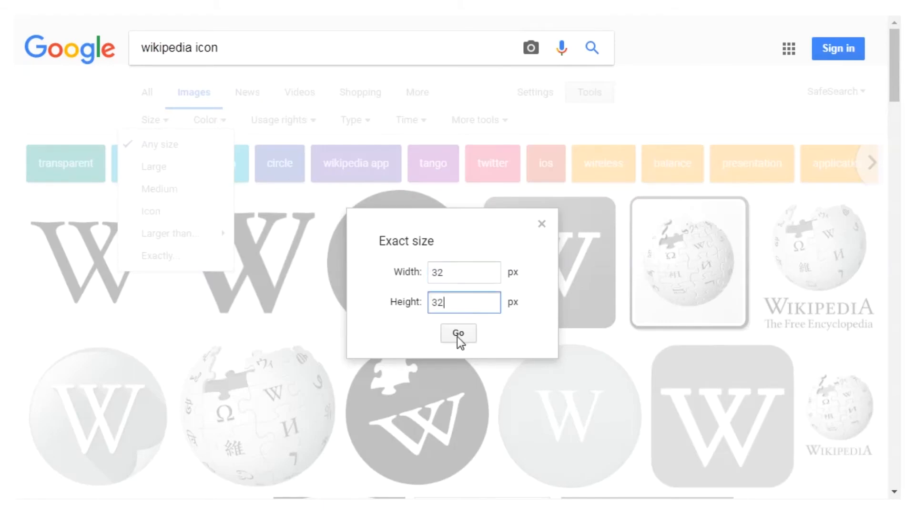
pyautogui.click(458, 333)
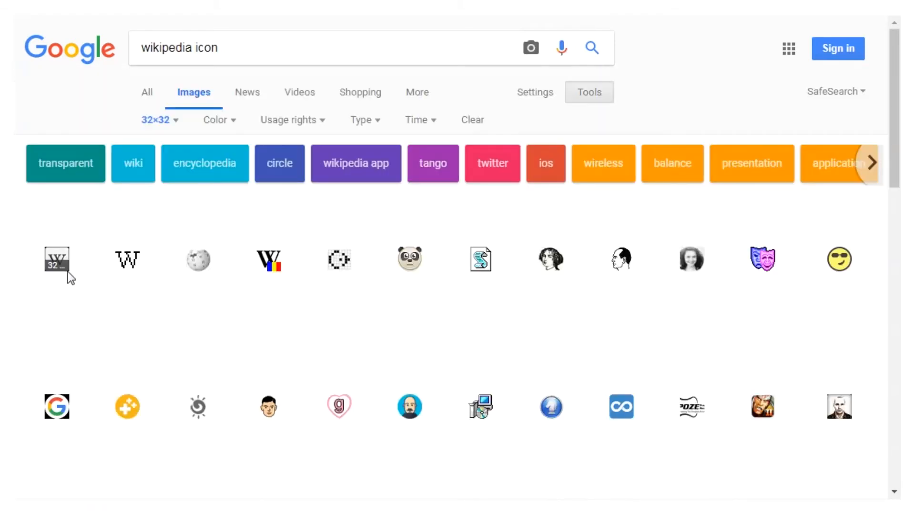
pyautogui.click(58, 260)
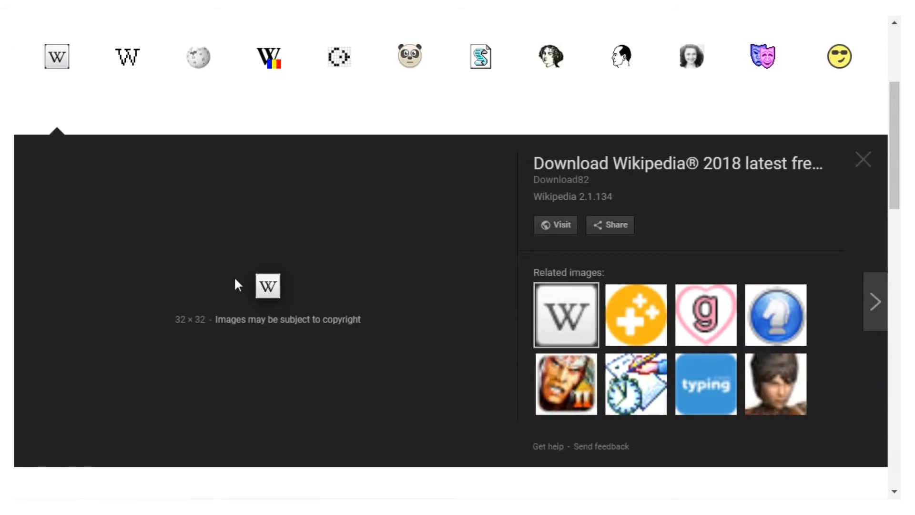
pyautogui.moveTo(341, 441)
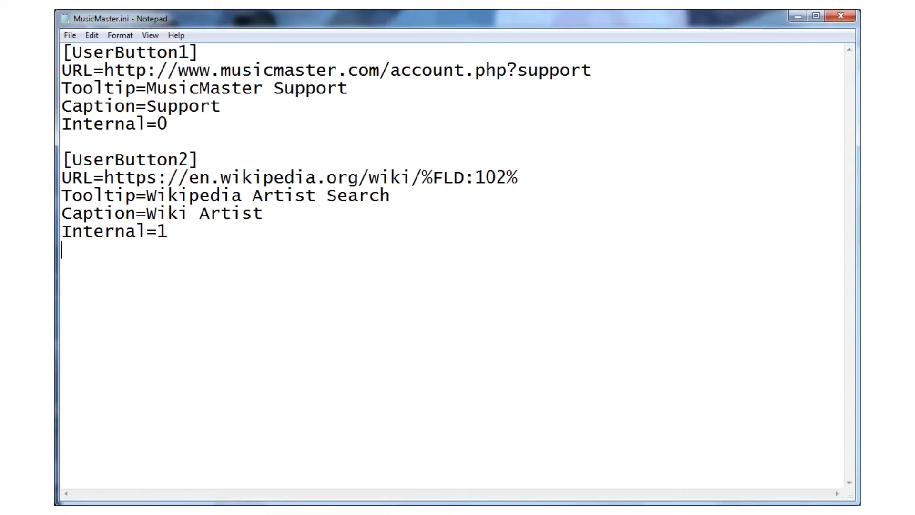
# - Add Image=C:\Users\Public\Documents\MusicMaster\Images\wikipedia_icon.ico to UserButton2
pyautogui.write('Image=C:\\Users\\Public\\Documents\\MusicMaster\\Images\\wikipedia_icon.ico')
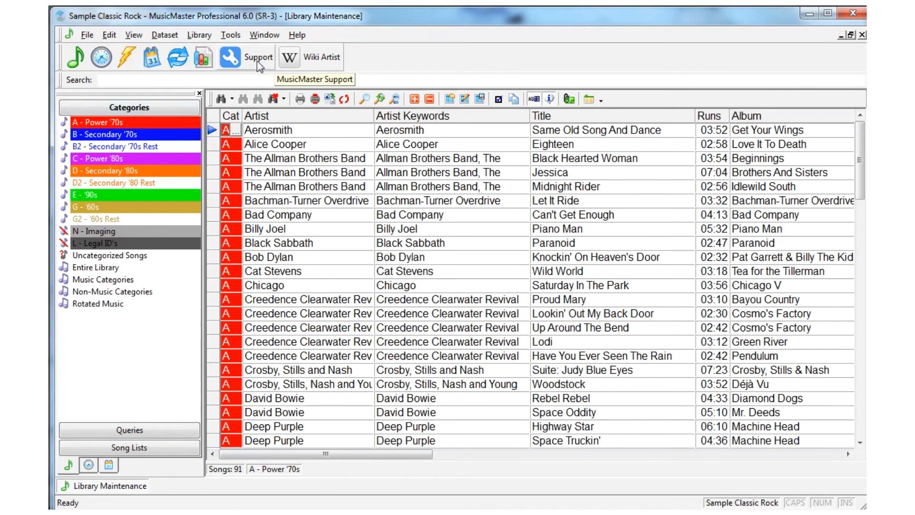
# - Show Aerosmith's Wikipedia article via Wiki Artist, then scroll to the Filename and URL columns
pyautogui.click(258, 57)
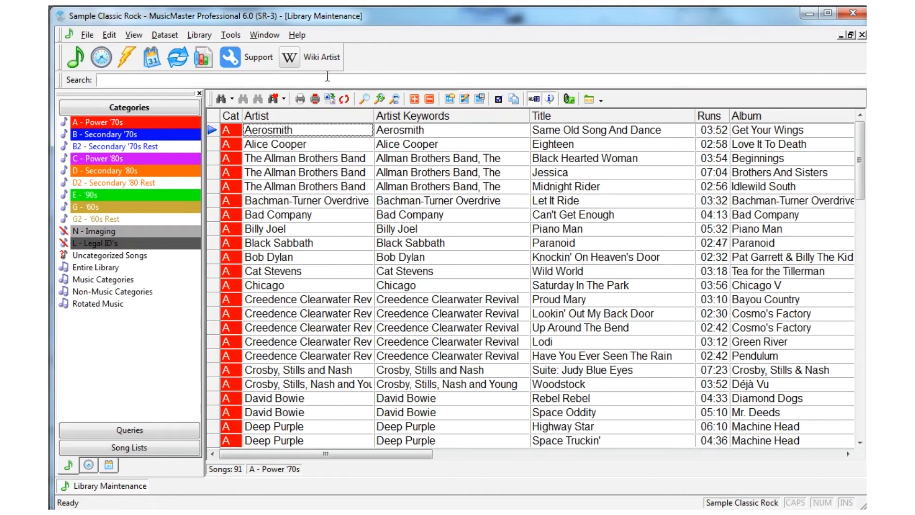
pyautogui.click(321, 57)
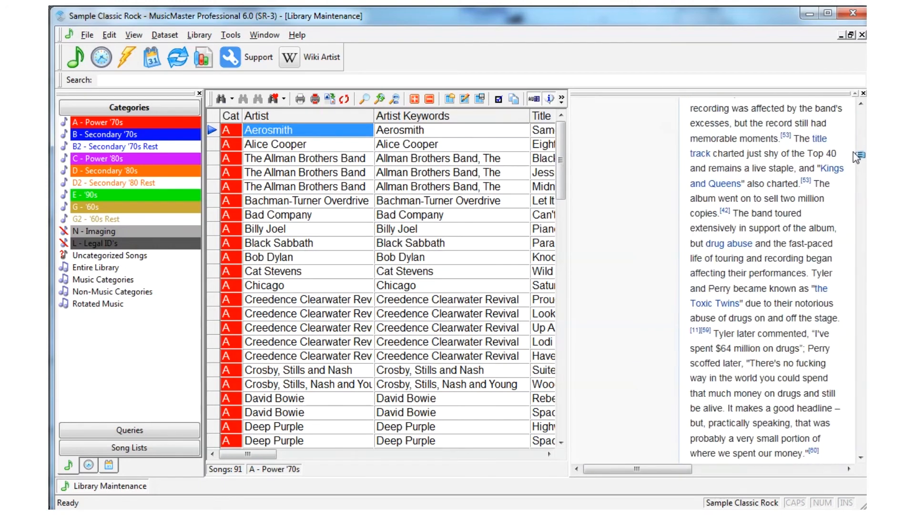
pyautogui.moveTo(245, 455); pyautogui.dragTo(356, 454)
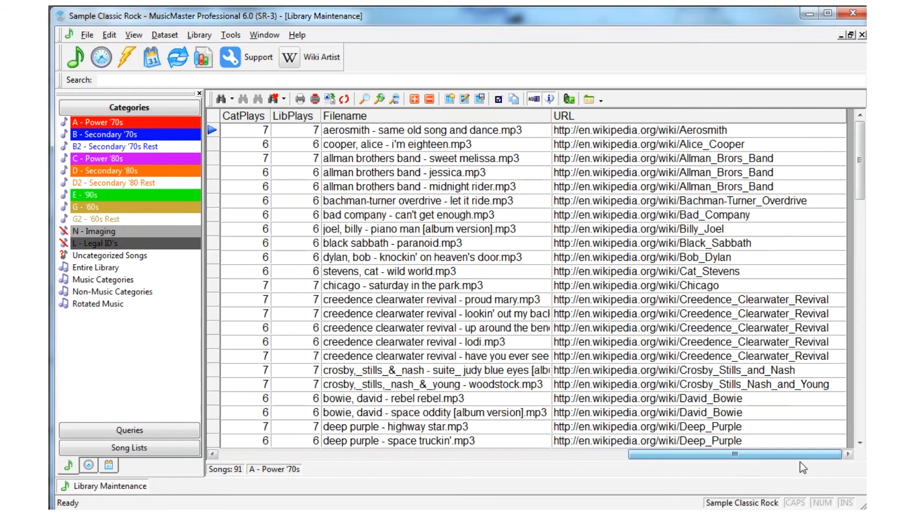
pyautogui.moveTo(348, 115)
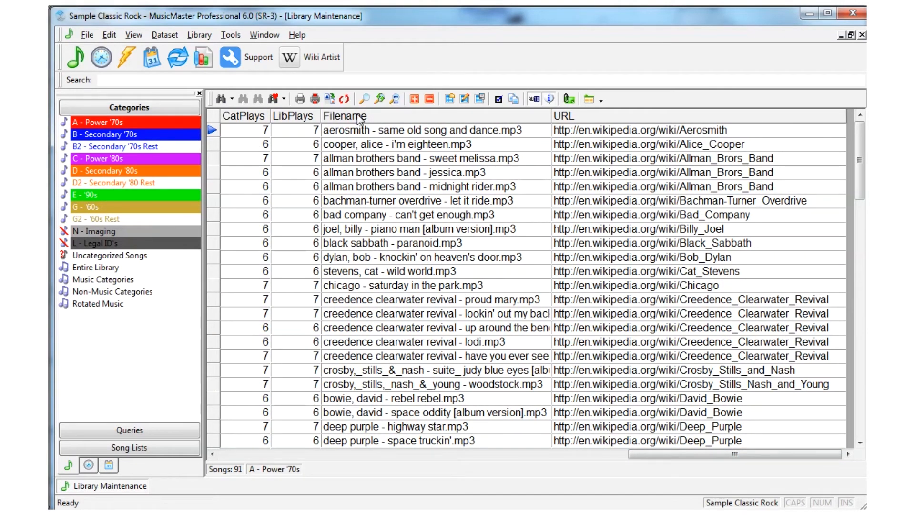
pyautogui.moveTo(181, 40)
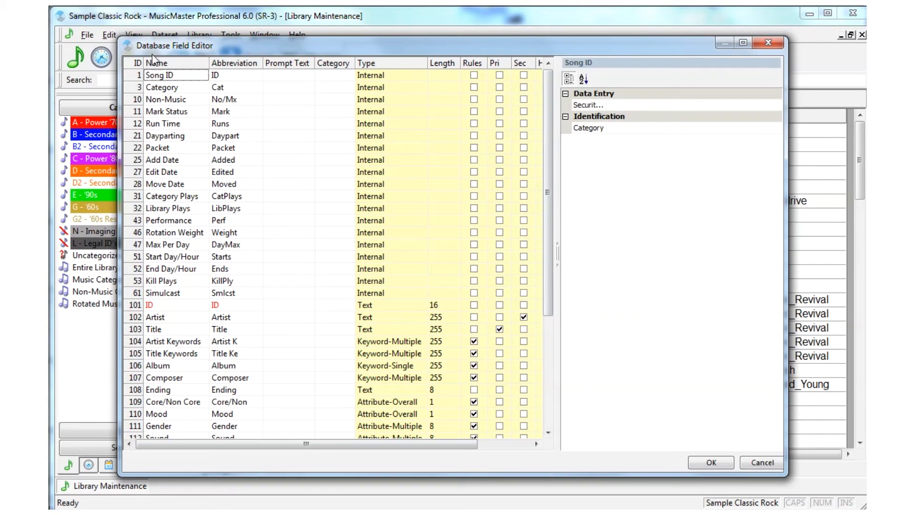
# - Sort the database fields by name and select Filename, field ID 124
pyautogui.click(162, 62)
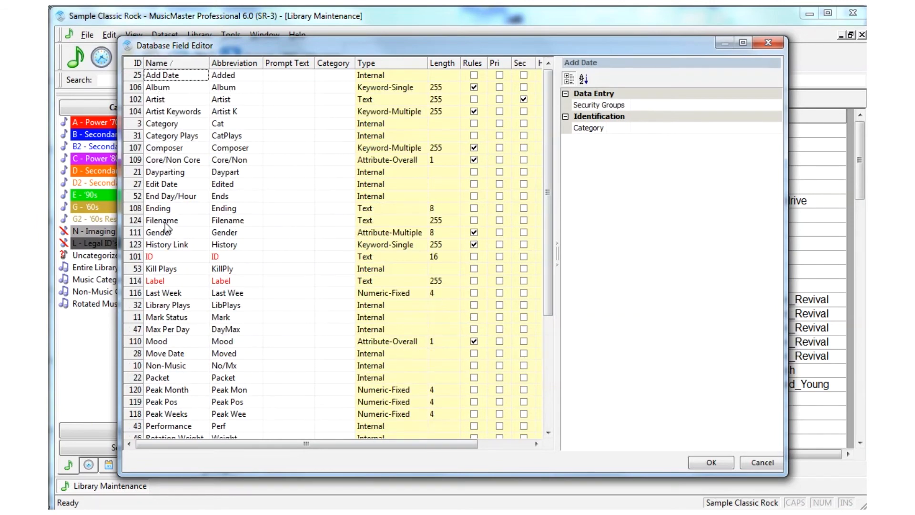
pyautogui.click(162, 220)
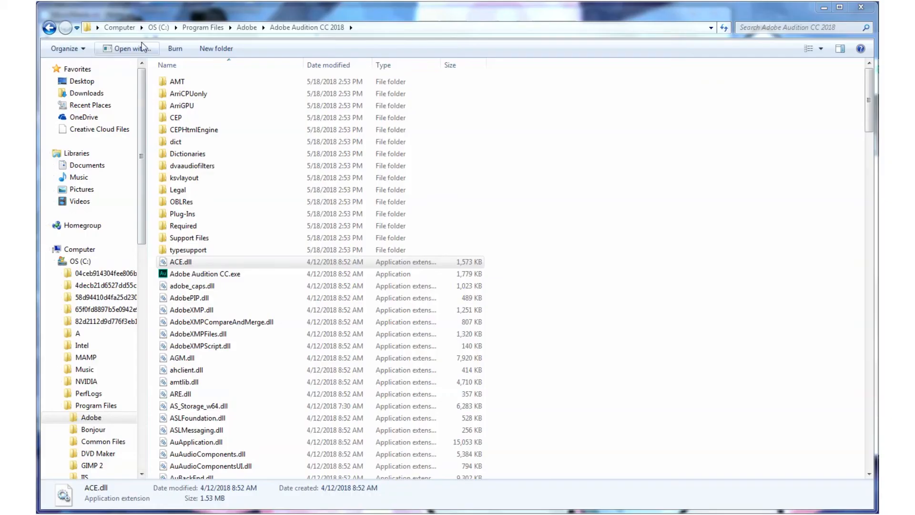
# - Browse to the Adobe Audition CC 2018 folder under Program Files\Adobe
pyautogui.click(205, 273)
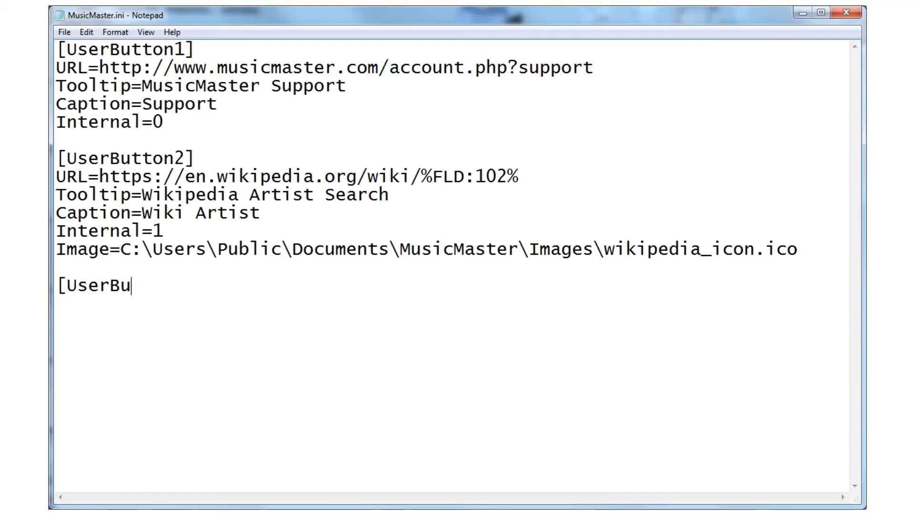
# - Add a [UserButton3] section with App set to C:\Program Files\Adobe\Adobe Audition CC 2018\Adobe Audition CC.exe
pyautogui.write('tton3]')
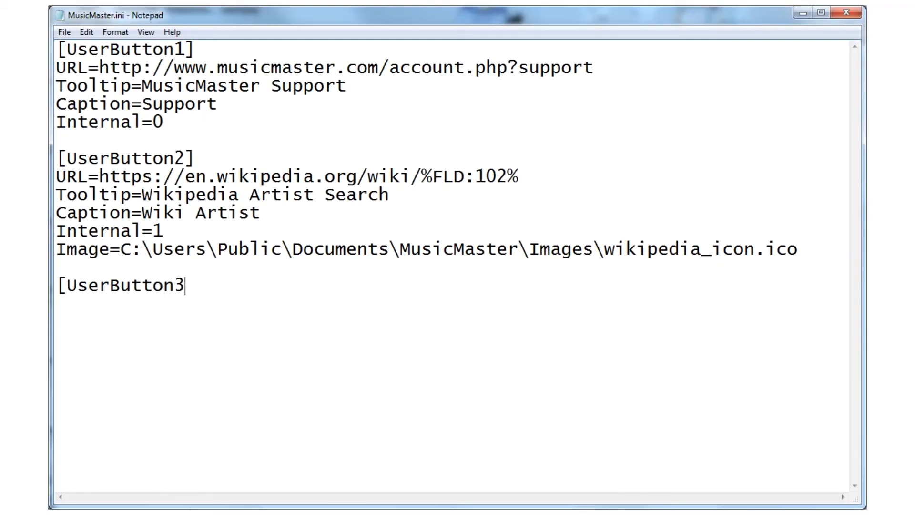
pyautogui.write(']')
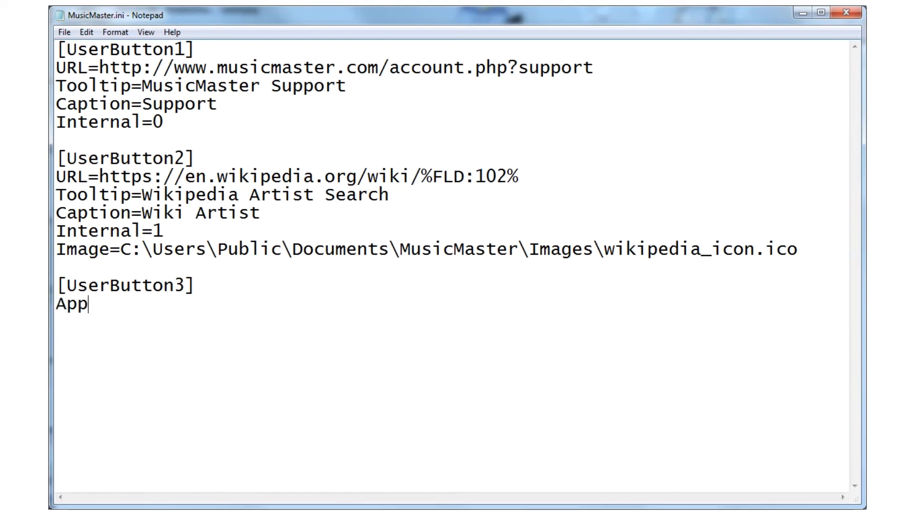
pyautogui.write('=C')
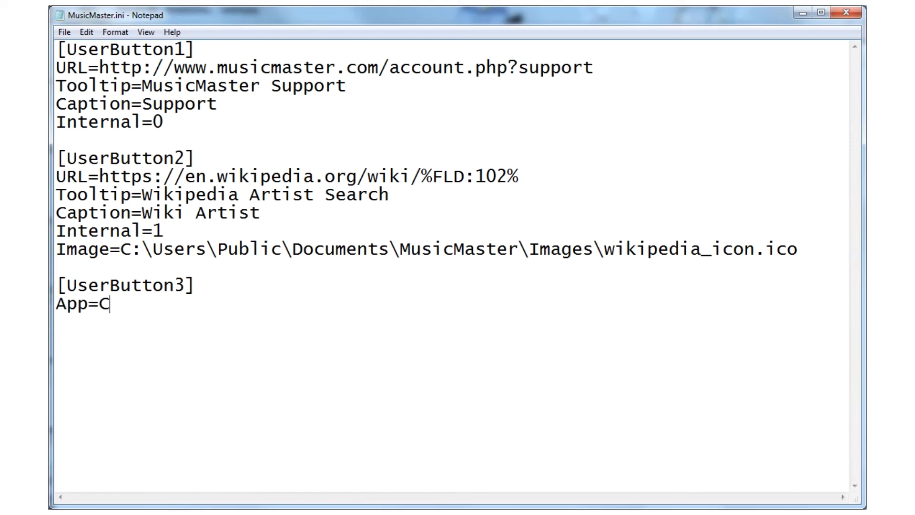
pyautogui.write(':\\P')
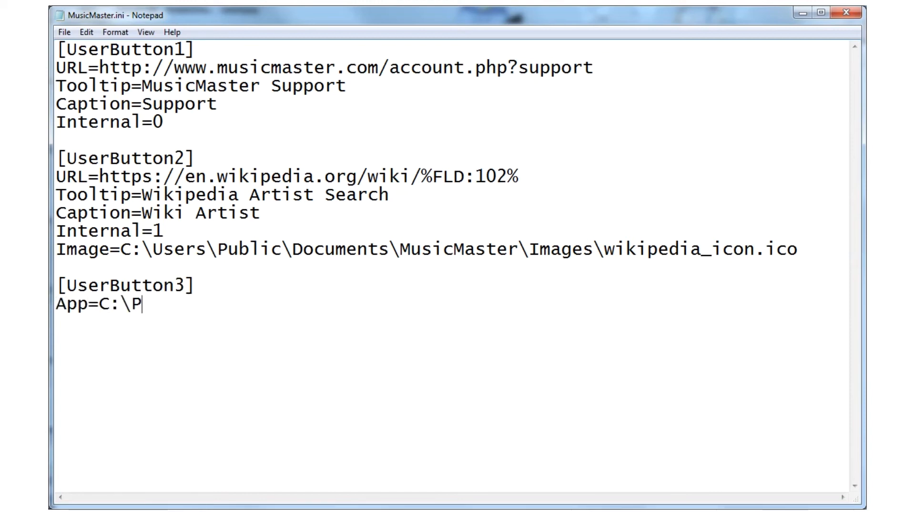
pyautogui.write('rogram Files\\Adobe\\Adobe Aud')
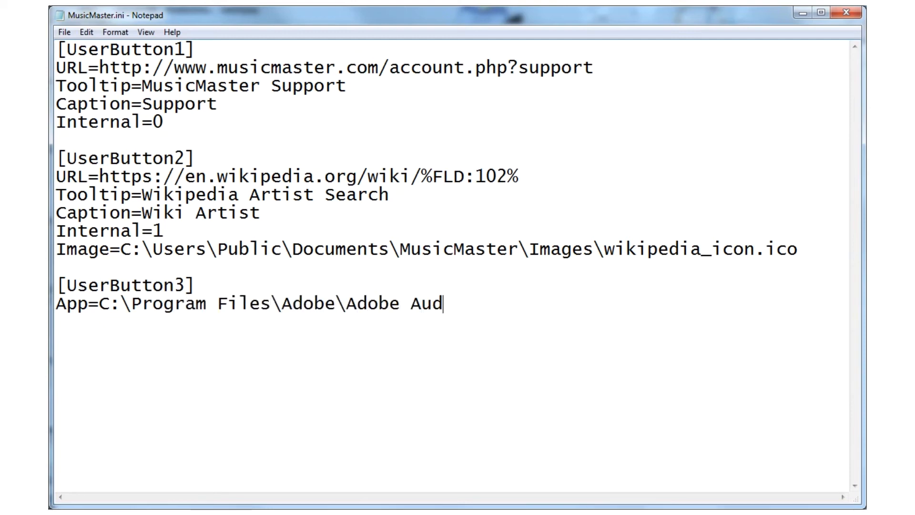
pyautogui.write('ition CC 2018\\Adobe Audi')
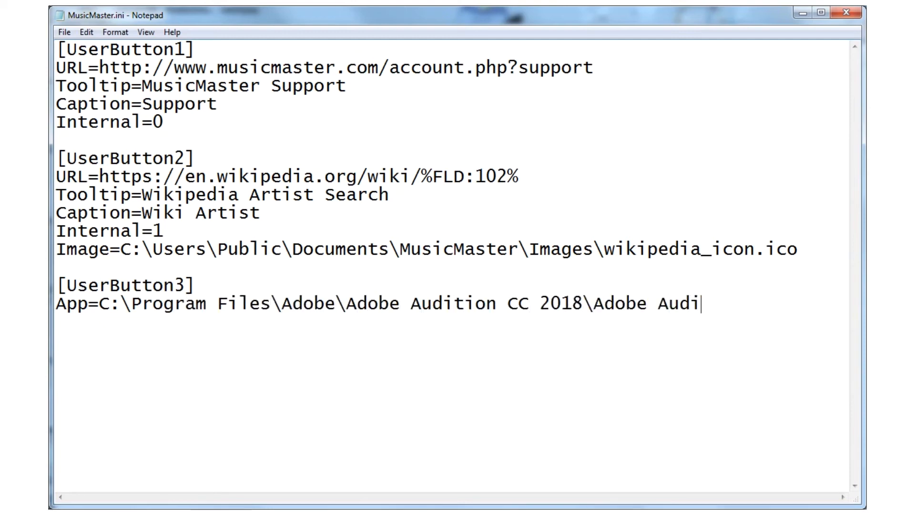
pyautogui.write('tion CC.exe')
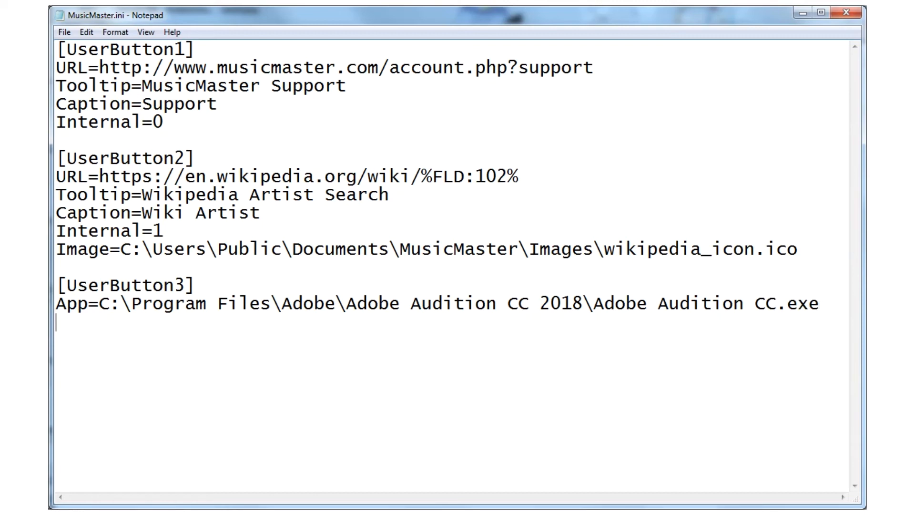
# - Add CommandLine "c:\Music\%FLD:124%", tooltip 'Edit Audio in Audition', and an Edit Audio caption
pyautogui.write('CommandLine=""c')
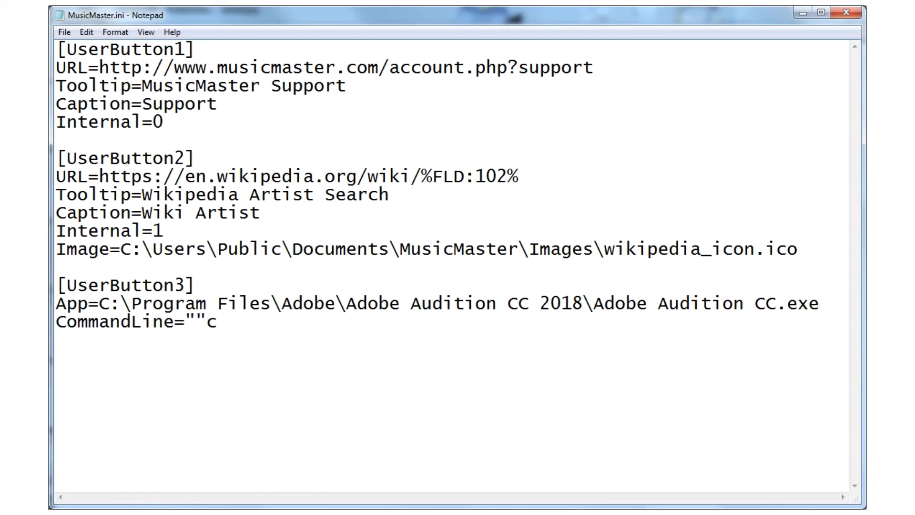
pyautogui.write(':\\Music')
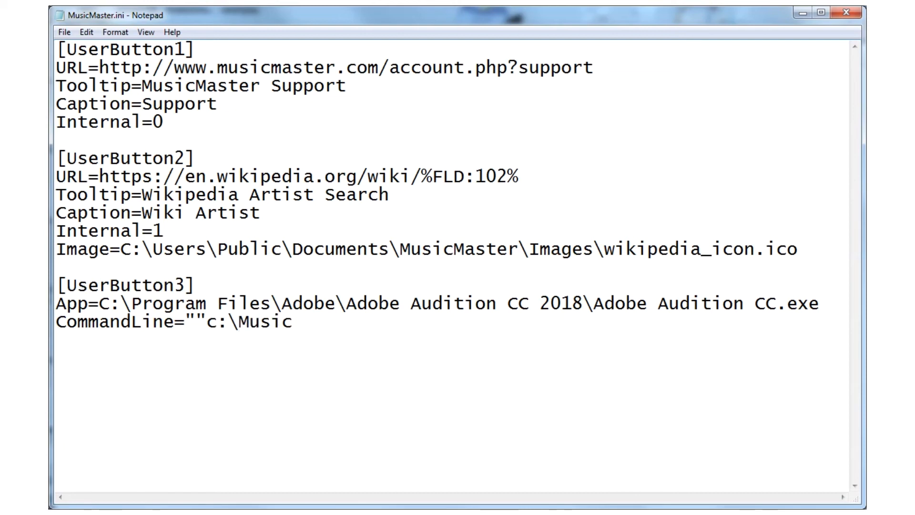
pyautogui.write('\\%')
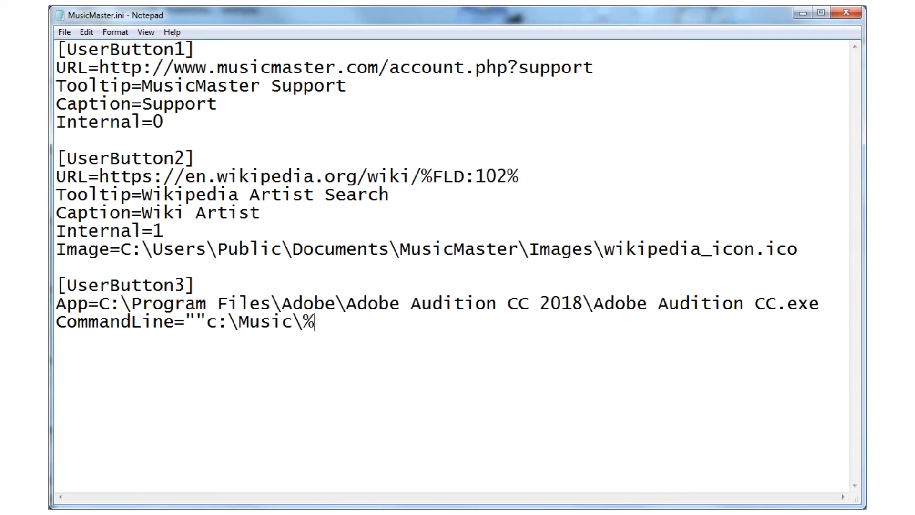
pyautogui.write('FLD:124%"')
pyautogui.write('T')
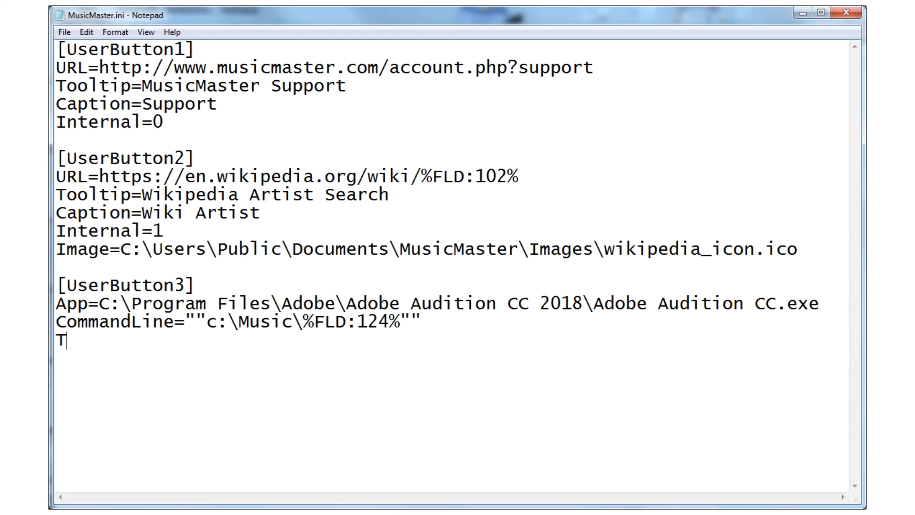
pyautogui.write('ooltip=Eid')
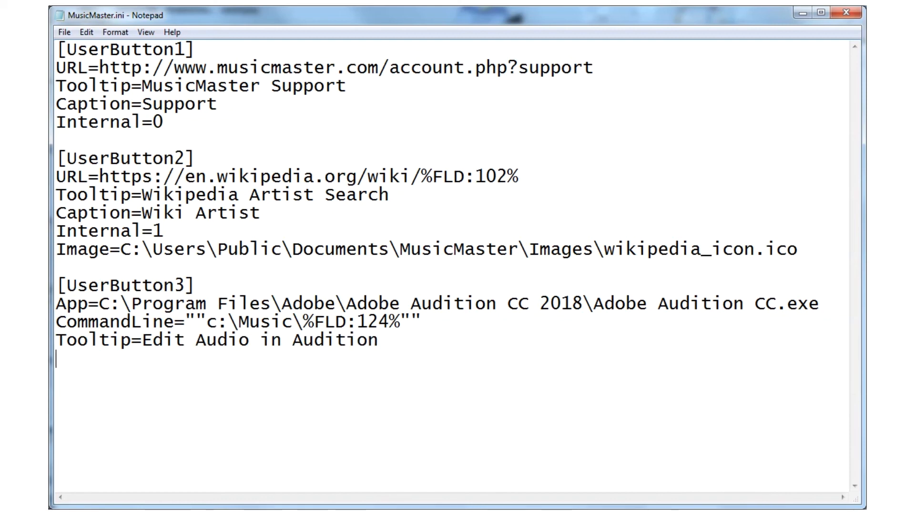
pyautogui.write('Caption=Edit A')
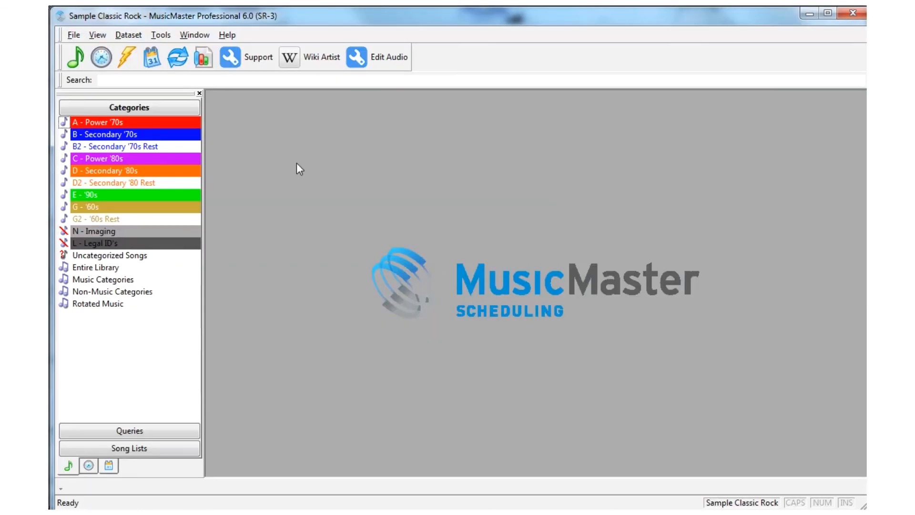
# - Open Library Maintenance, select Aerosmith's 'Same Old Song And Dance', and launch Audition via Edit Audio
pyautogui.doubleClick(98, 122)
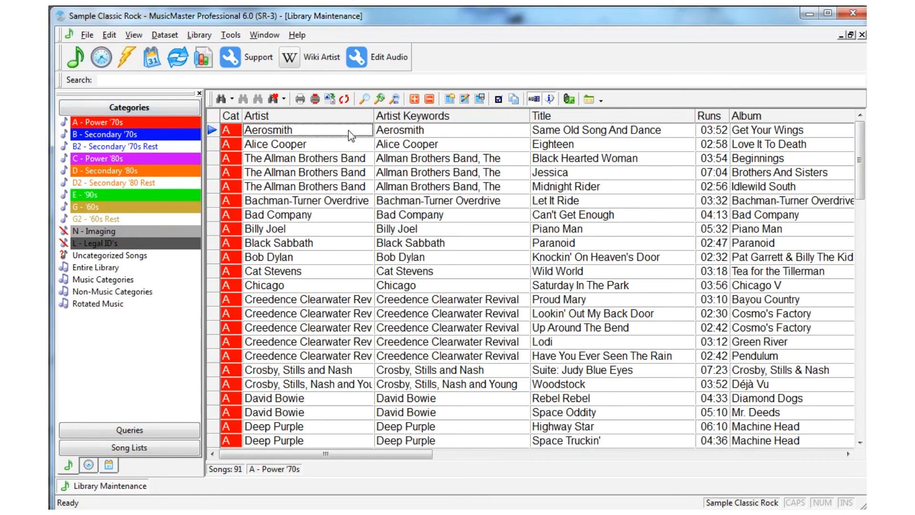
pyautogui.click(390, 57)
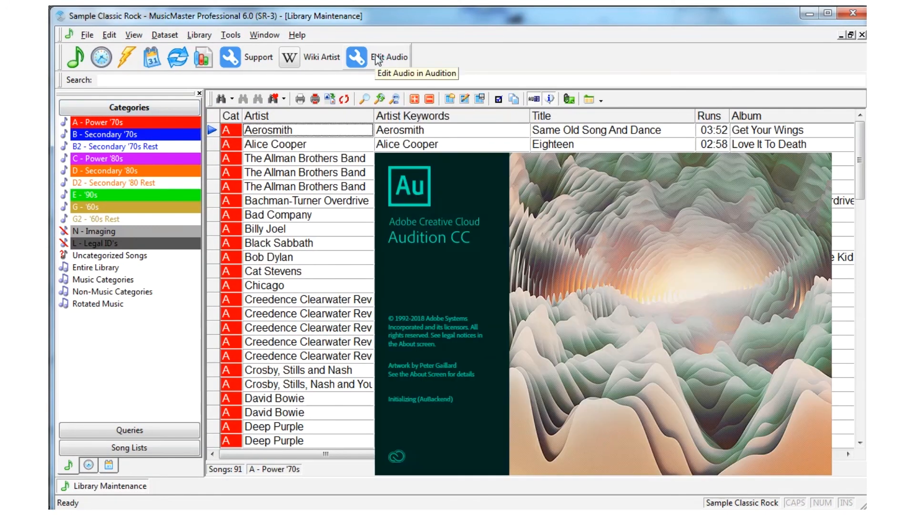
pyautogui.click(355, 57)
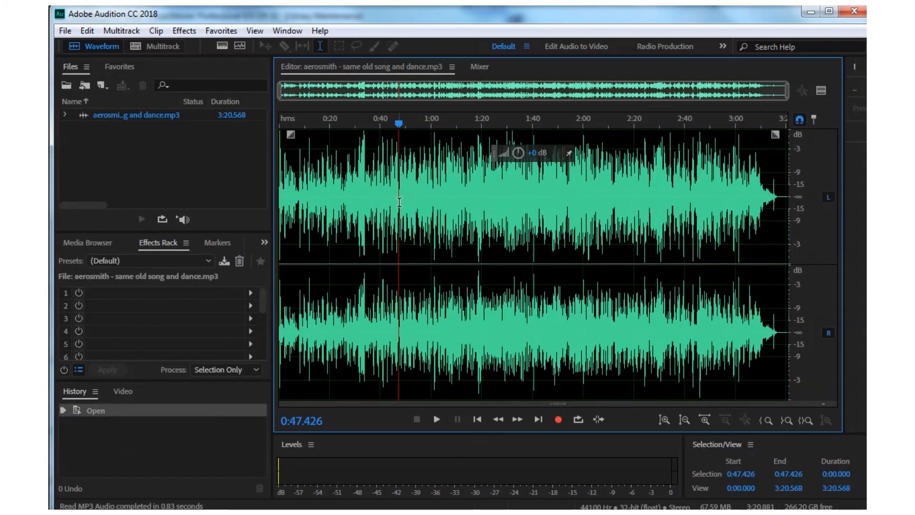
# - Briefly play the Aerosmith track in Audition, then stop playback around 52 seconds
pyautogui.click(437, 419)
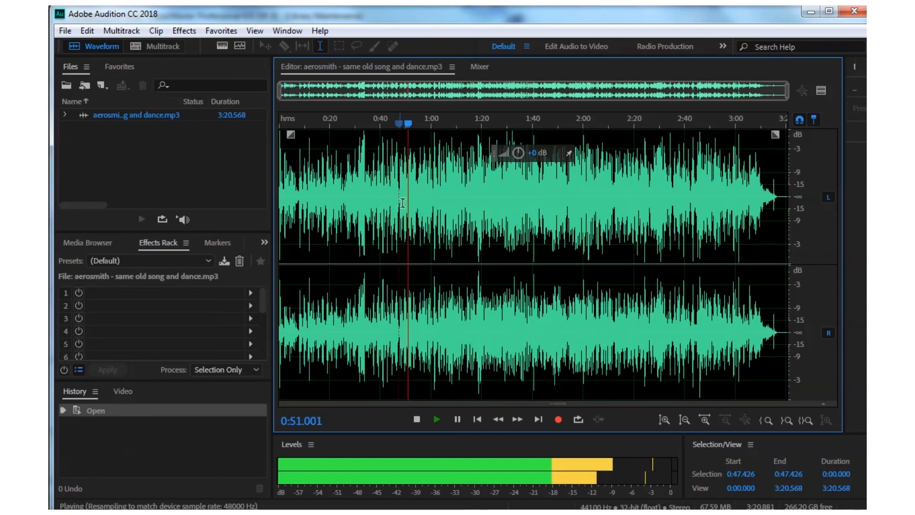
pyautogui.click(416, 419)
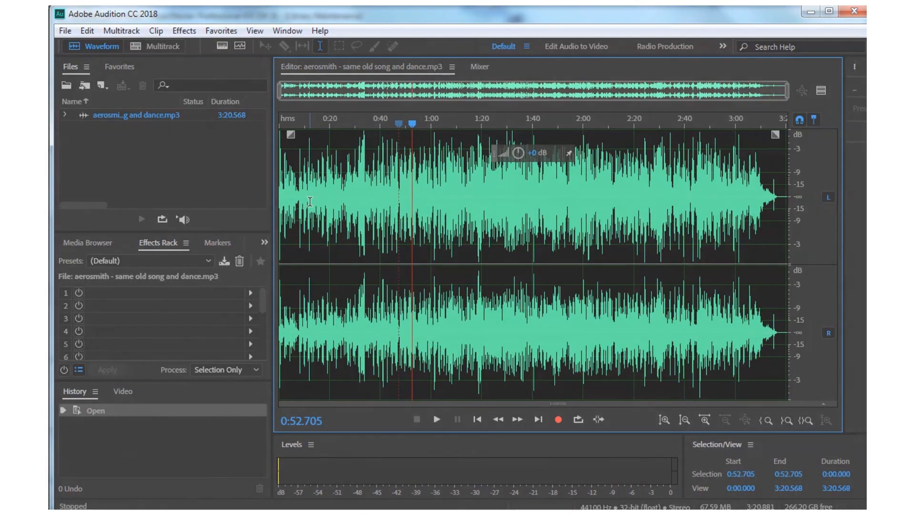